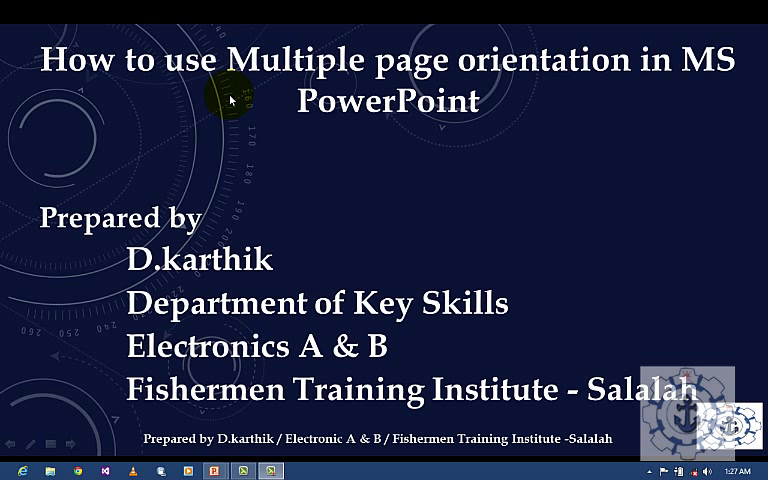
pyautogui.moveTo(344, 90)
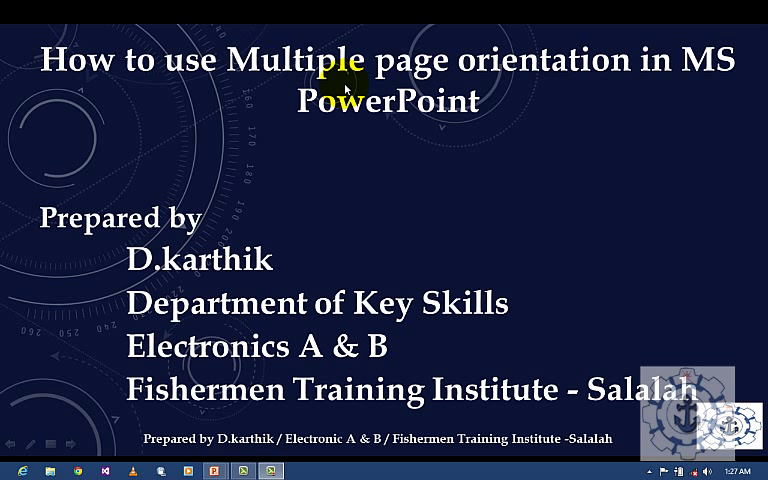
pyautogui.moveTo(396, 88)
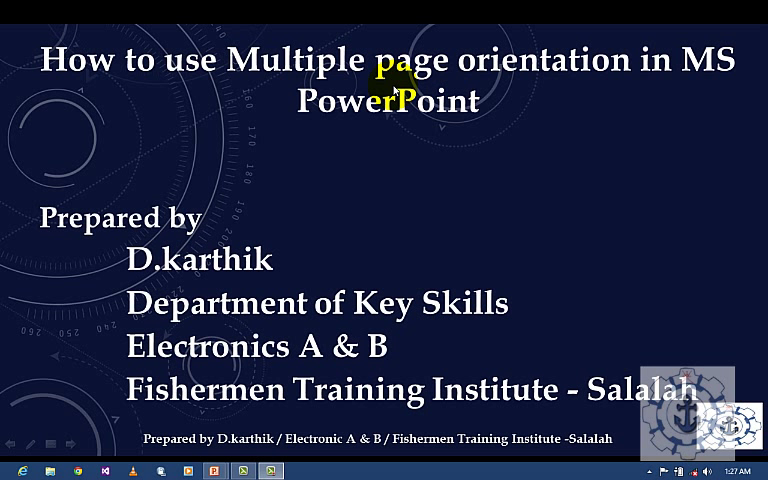
pyautogui.moveTo(484, 90)
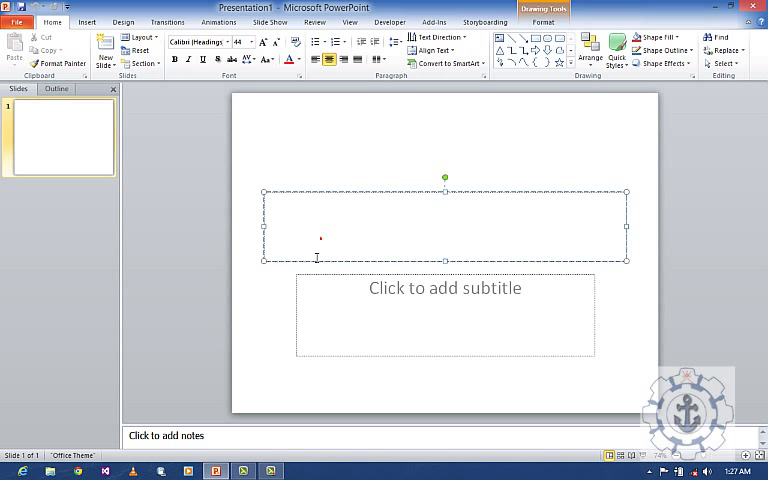
# Apply a design theme to the slide and review the Slide Orientation choices.
pyautogui.click(122, 20)
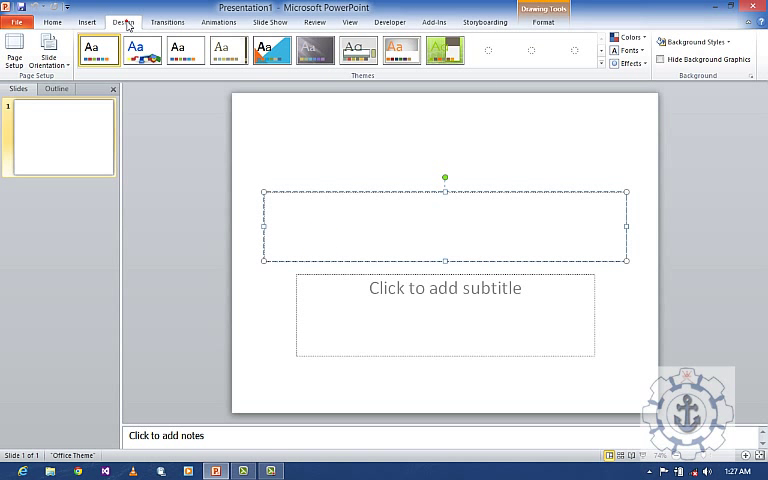
pyautogui.click(228, 48)
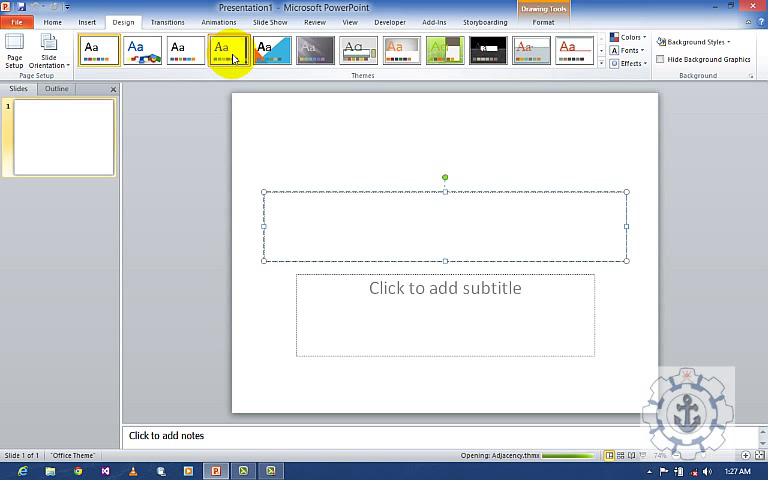
pyautogui.click(228, 50)
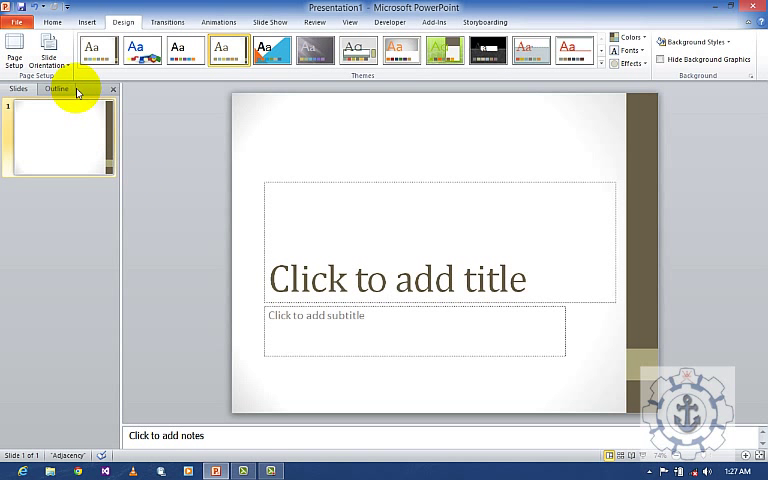
pyautogui.click(48, 50)
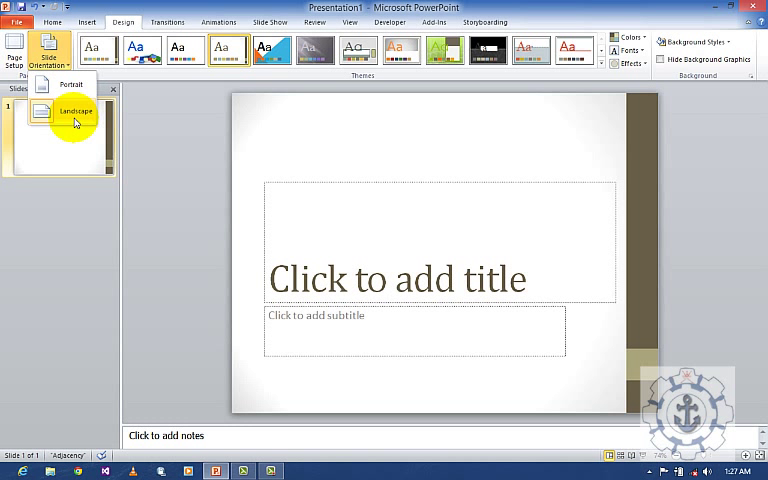
# Enter 'Portrait' as the slide title.
pyautogui.click(438, 240)
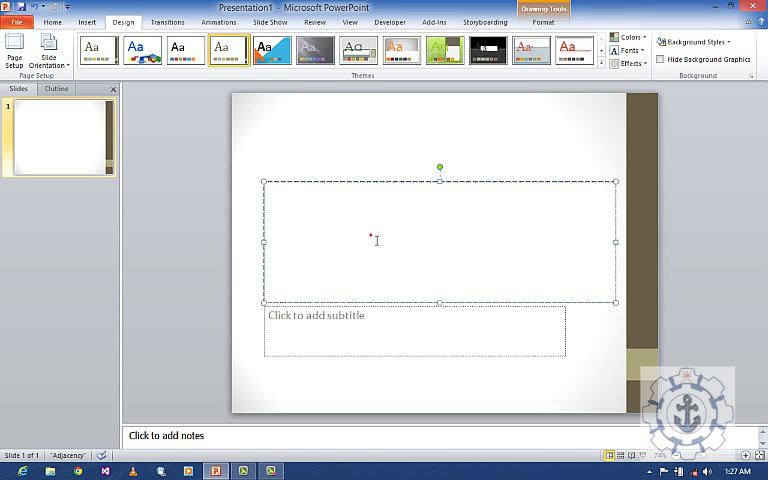
pyautogui.write('Po')
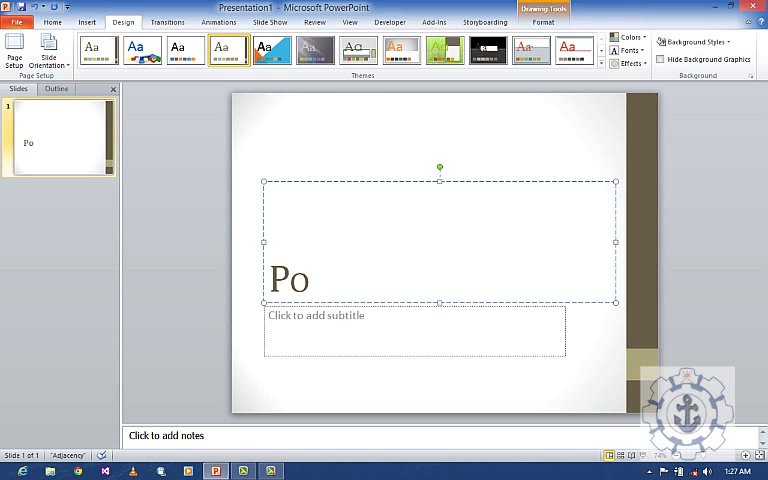
pyautogui.write('rt')
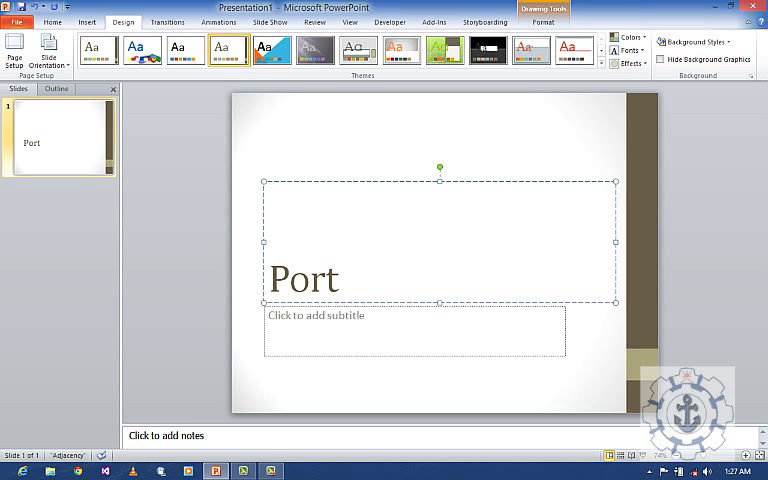
pyautogui.write('rait')
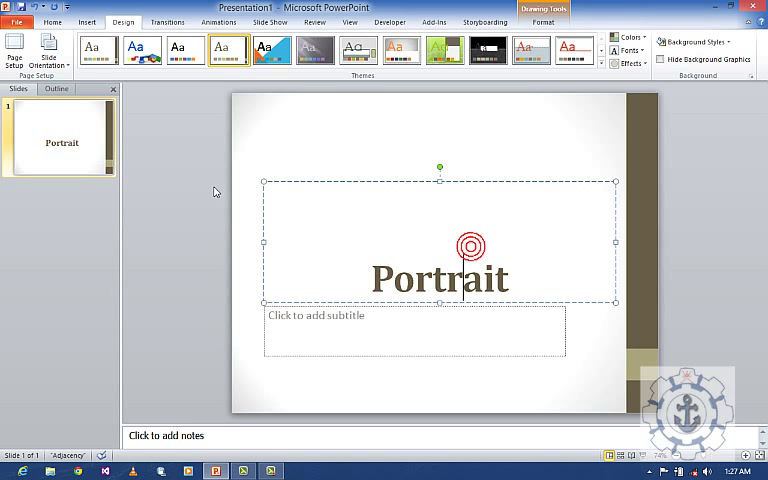
# Save the presentation to the Desktop as Portrait, then save a second copy named Landscape.
pyautogui.click(16, 18)
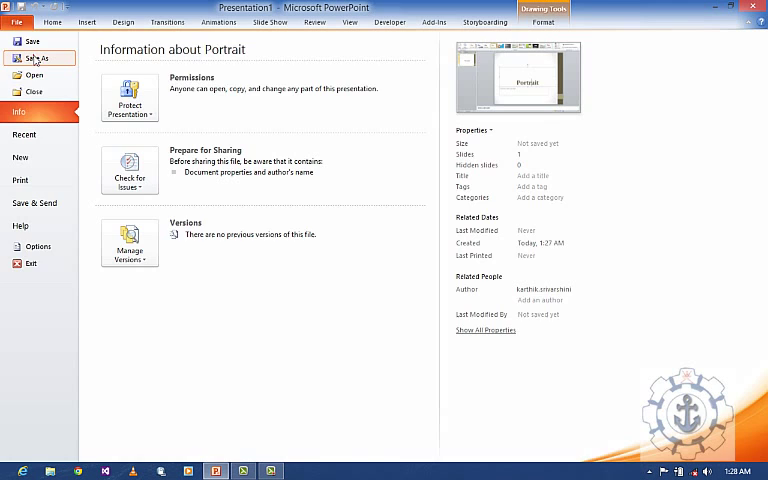
pyautogui.click(36, 56)
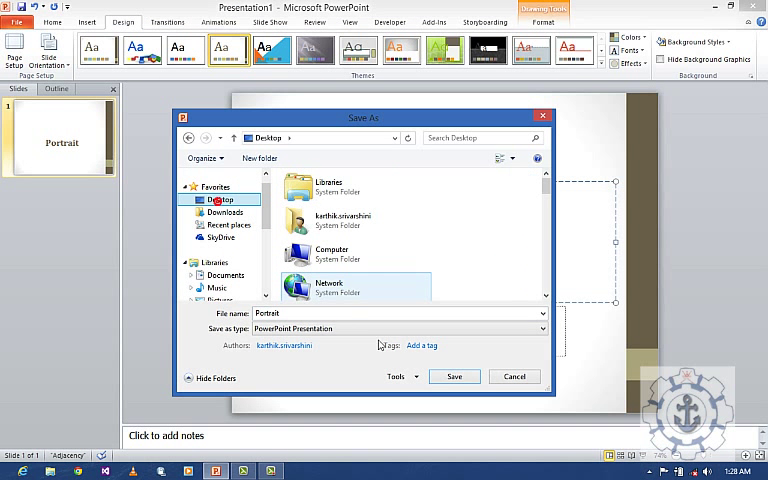
pyautogui.click(452, 376)
pyautogui.write('Landscape')
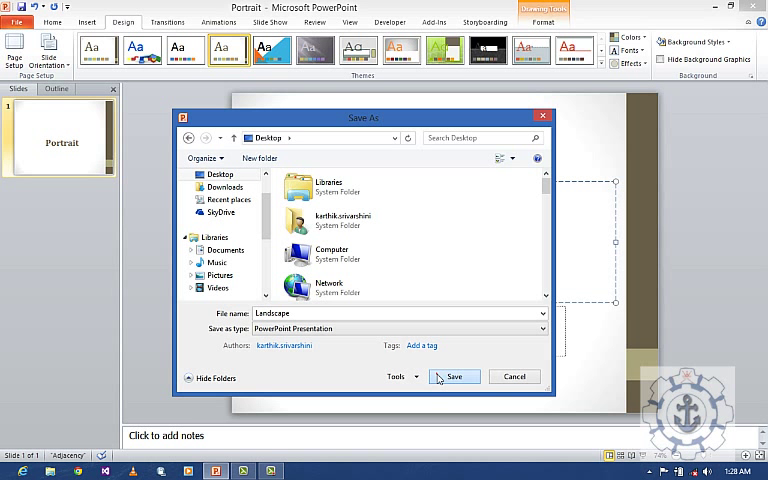
pyautogui.click(454, 376)
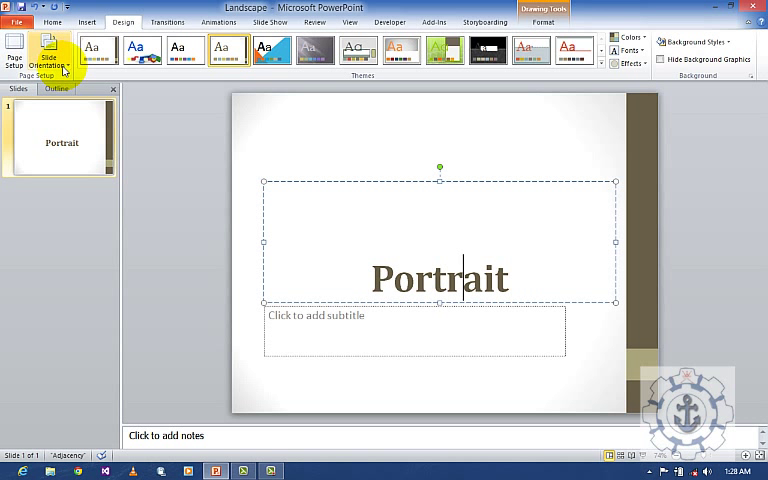
# Switch the Landscape file's slide to portrait orientation and retype its title as 'Landscape'.
pyautogui.click(48, 50)
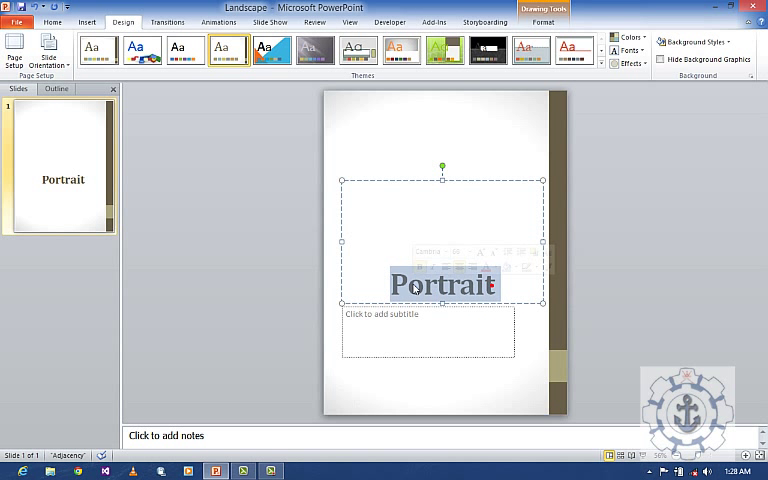
pyautogui.write('La')
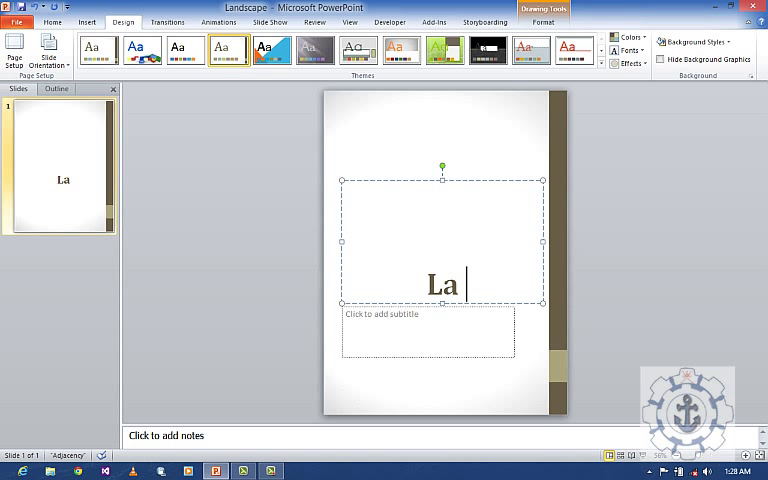
pyautogui.write('ndscape')
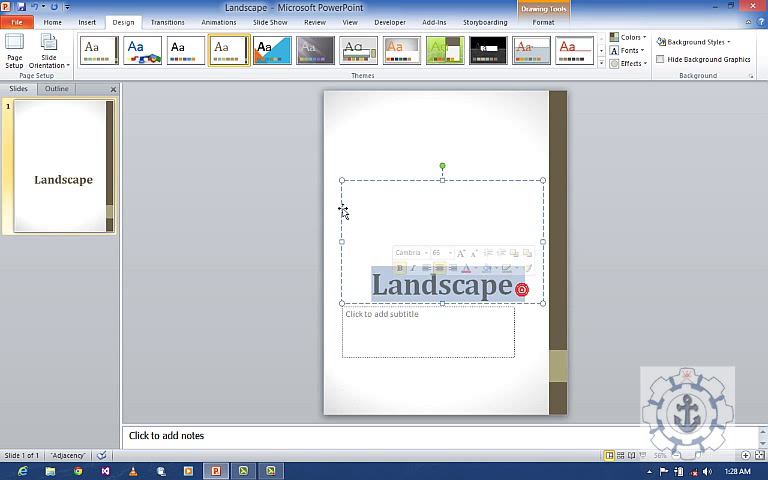
pyautogui.click(86, 20)
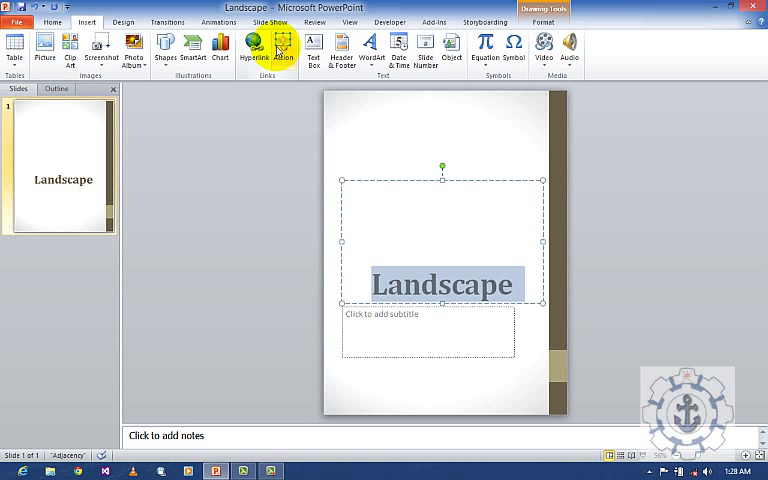
# Give the Landscape title an action hyperlink to the other presentation Portrait.pptx.
pyautogui.click(284, 44)
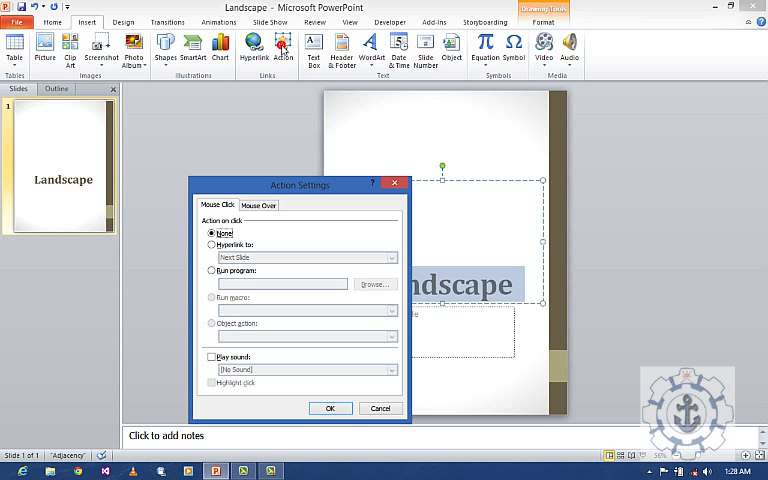
pyautogui.moveTo(300, 184); pyautogui.dragTo(332, 120)
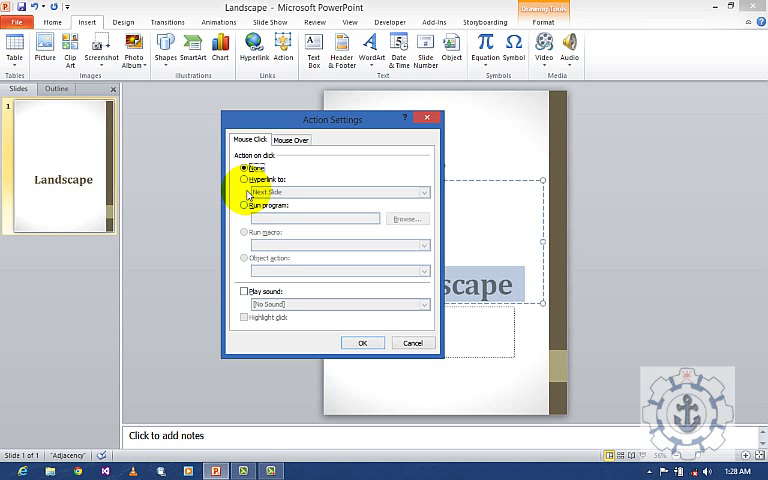
pyautogui.click(244, 180)
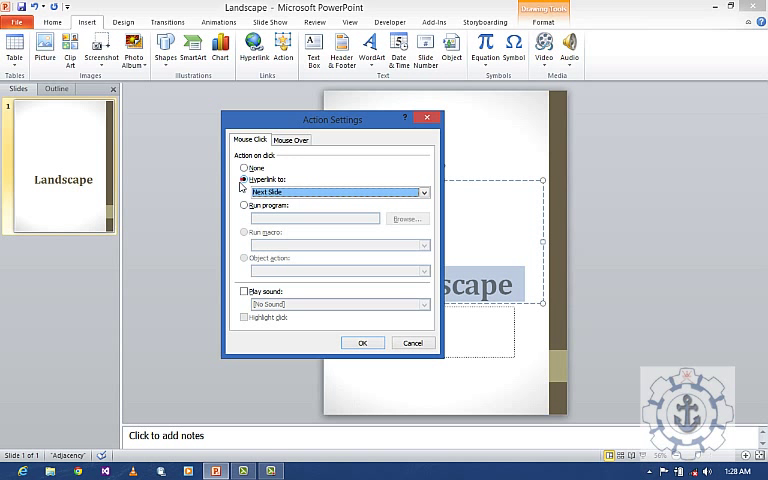
pyautogui.click(424, 192)
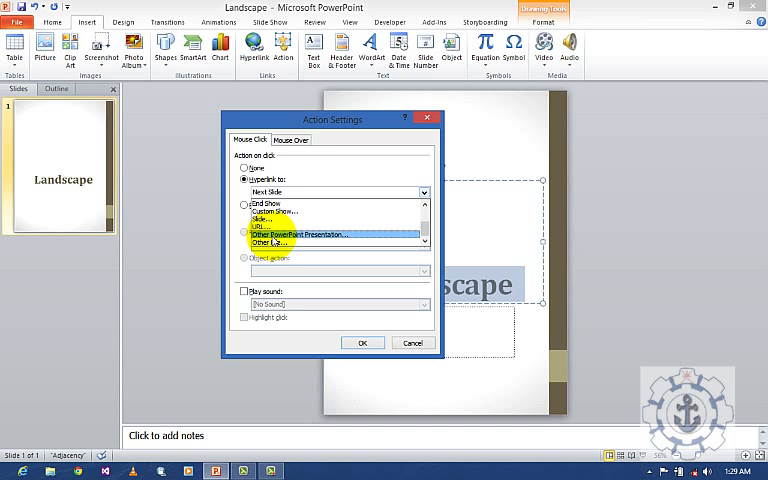
pyautogui.click(290, 232)
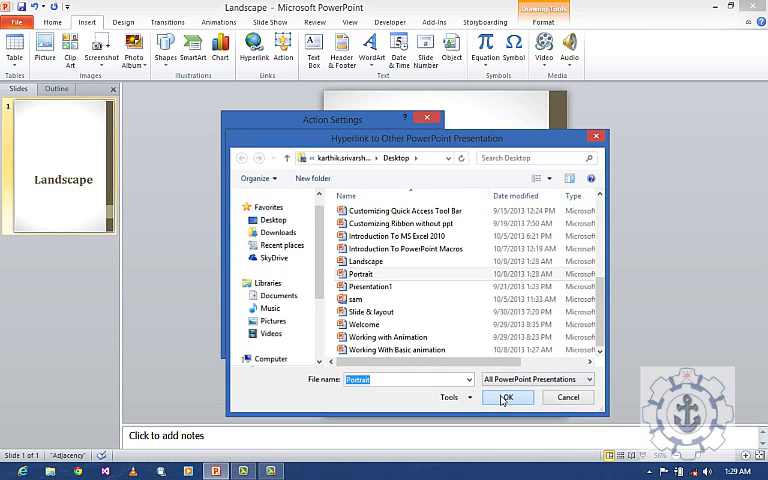
pyautogui.click(508, 396)
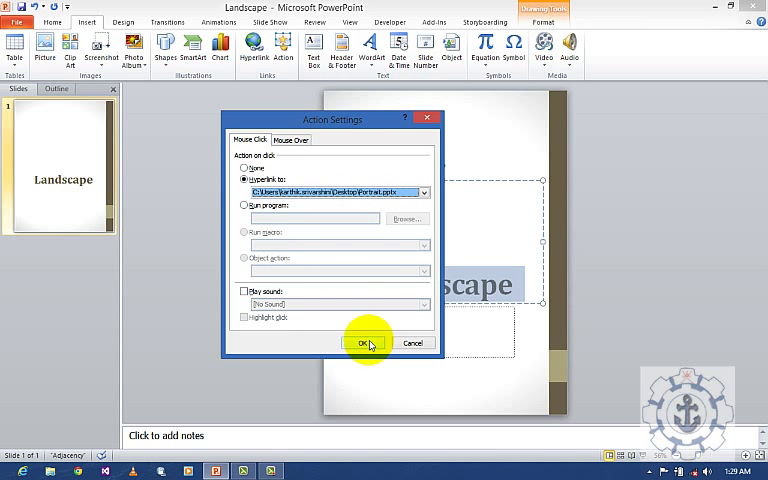
pyautogui.click(368, 344)
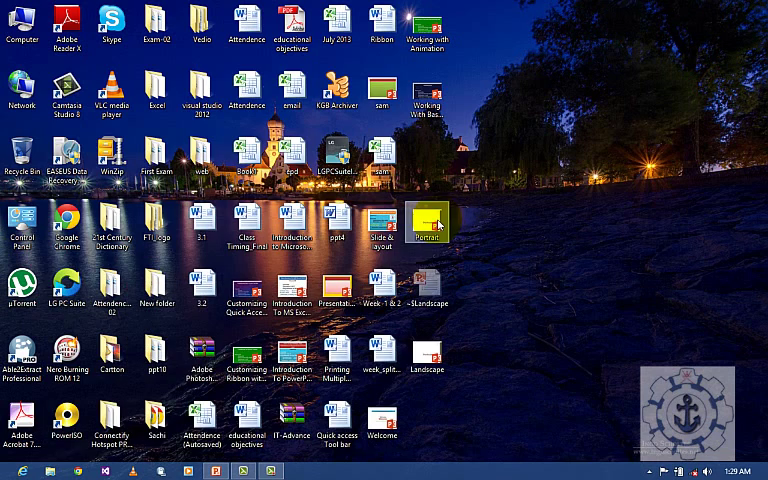
# Open the Portrait presentation from the desktop.
pyautogui.doubleClick(428, 222)
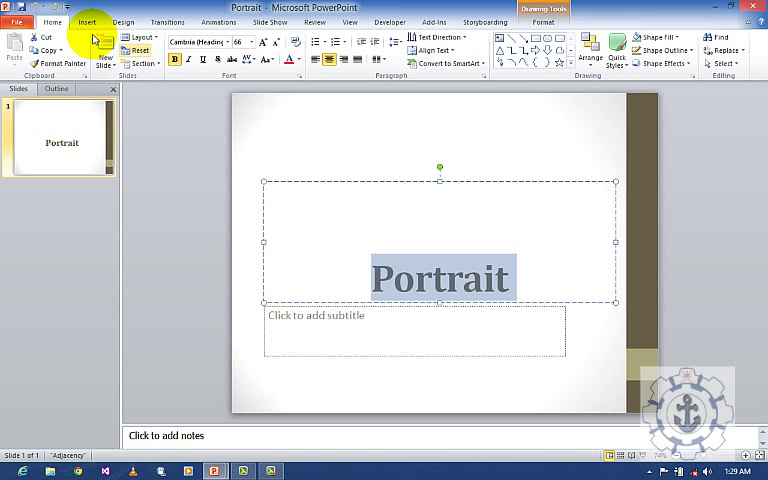
# Give the Portrait title an action hyperlink to the other presentation Landscape.pptx.
pyautogui.click(88, 22)
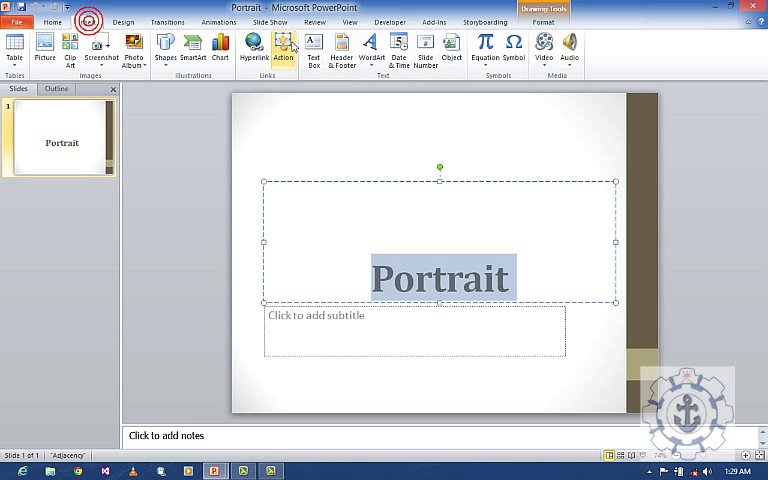
pyautogui.click(284, 48)
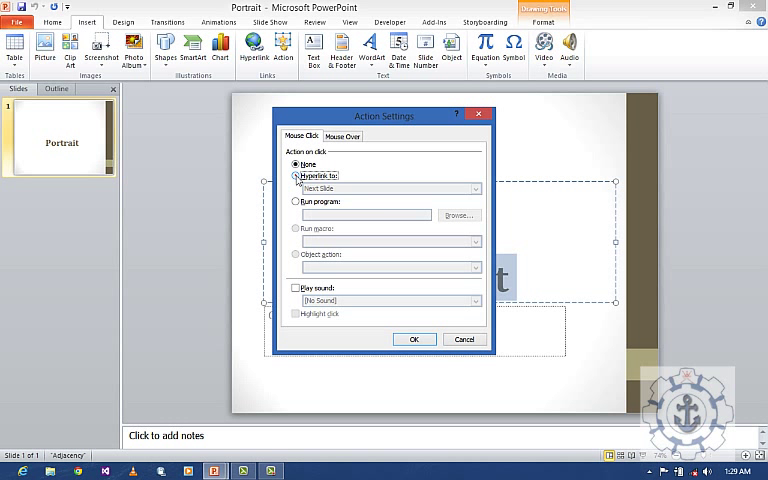
pyautogui.click(476, 188)
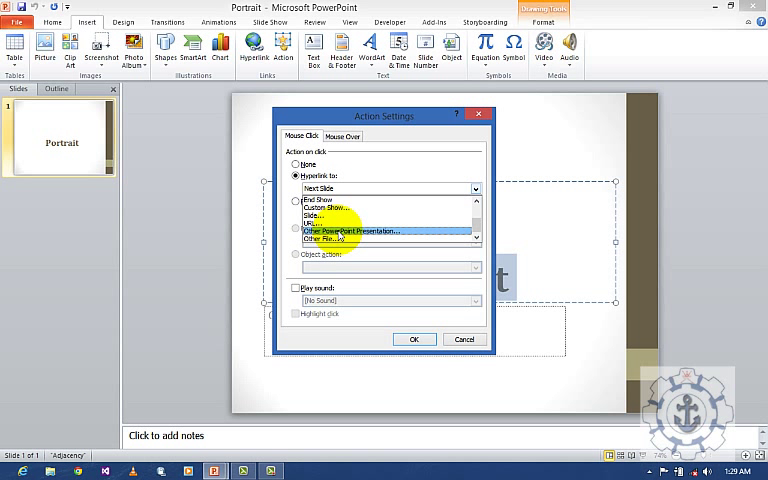
pyautogui.click(360, 232)
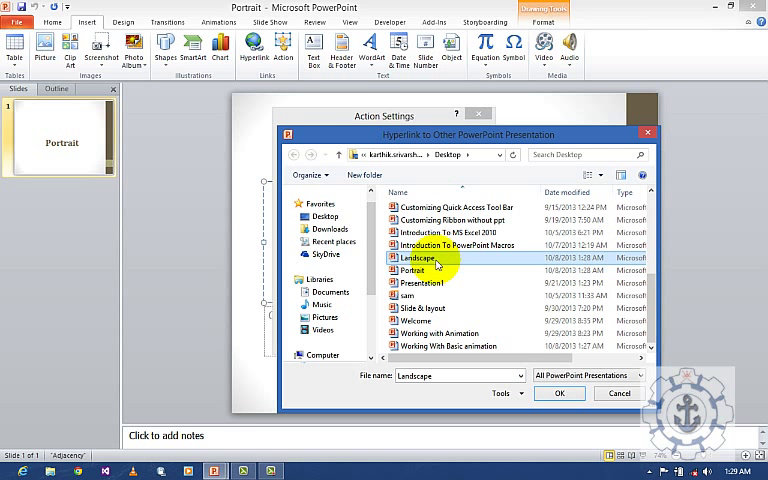
pyautogui.click(560, 392)
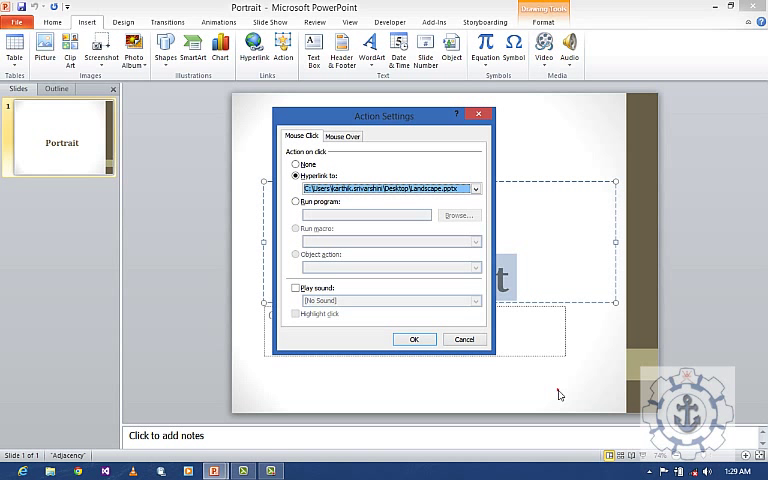
pyautogui.click(414, 340)
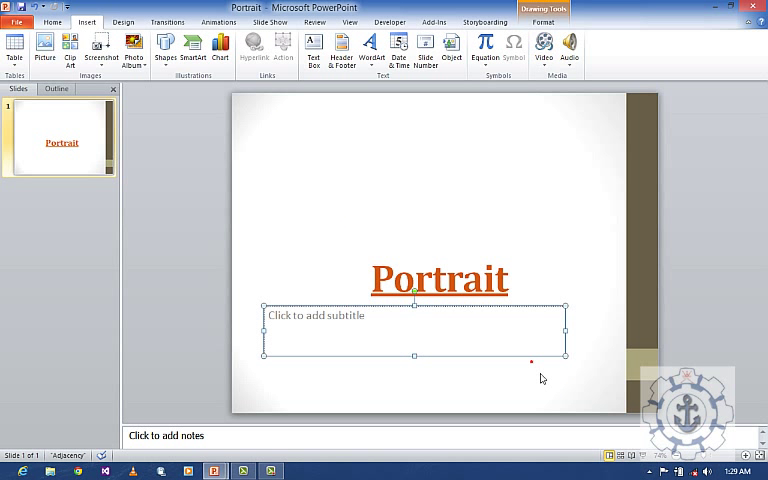
# Apply a dark grey theme to the Portrait slide, run the slide show and follow the title link to Landscape.
pyautogui.click(124, 22)
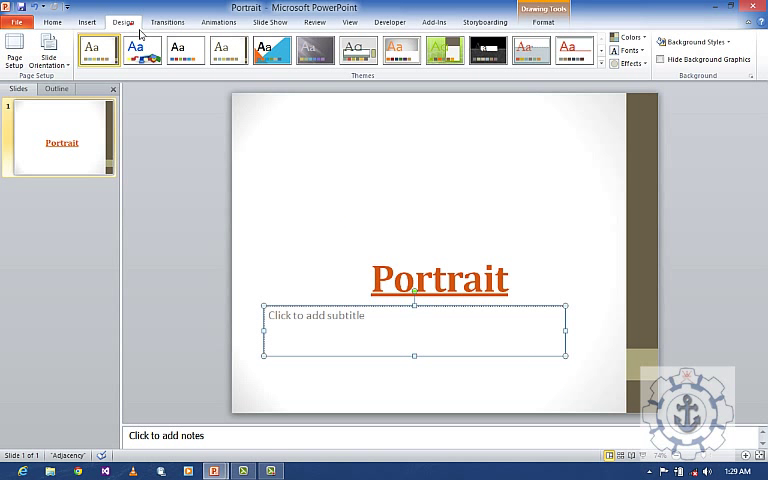
pyautogui.click(316, 50)
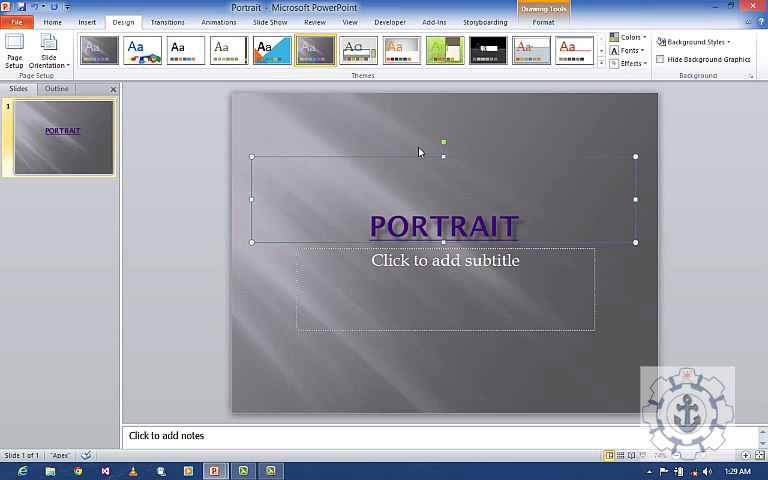
pyautogui.press('F5')
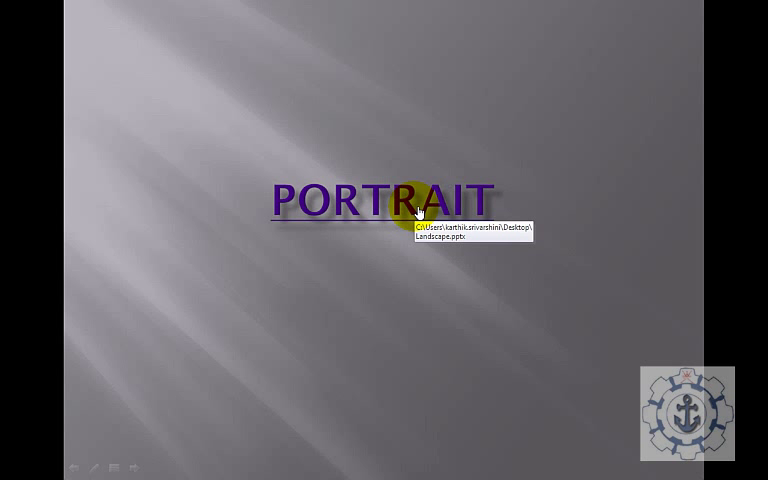
pyautogui.click(412, 204)
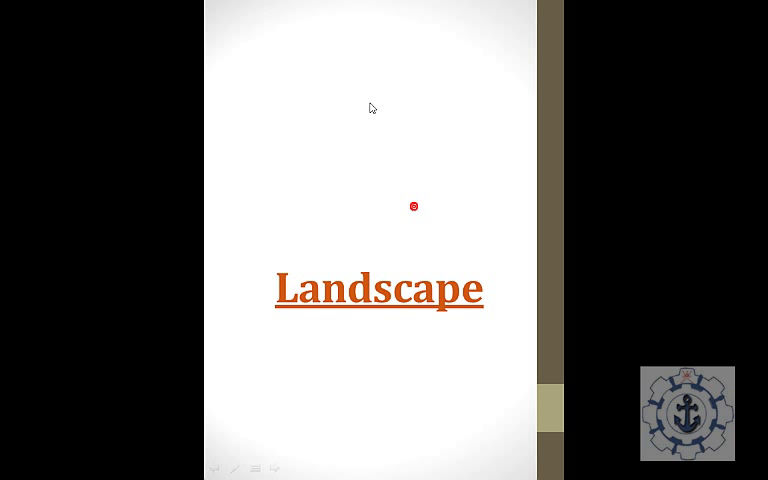